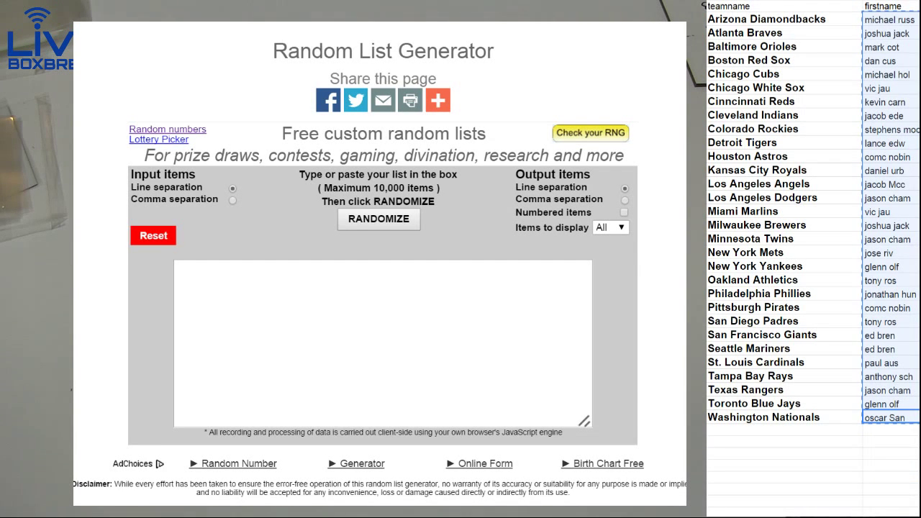
Randomize the pasted participant name list three times to get a shuffled order
click(378, 218)
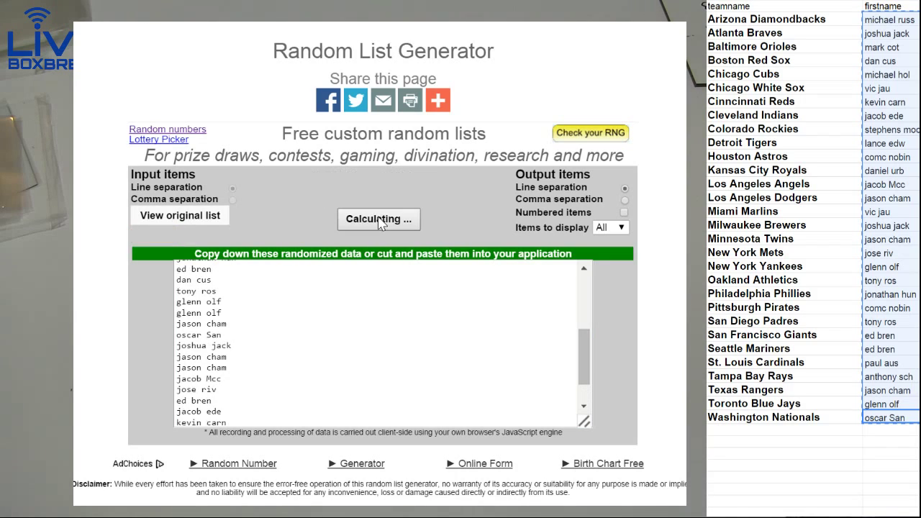
click(378, 218)
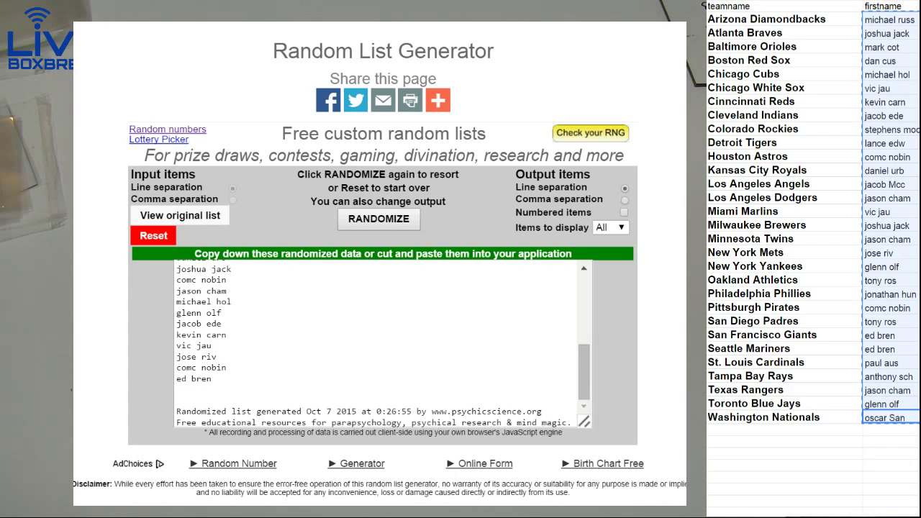
click(378, 219)
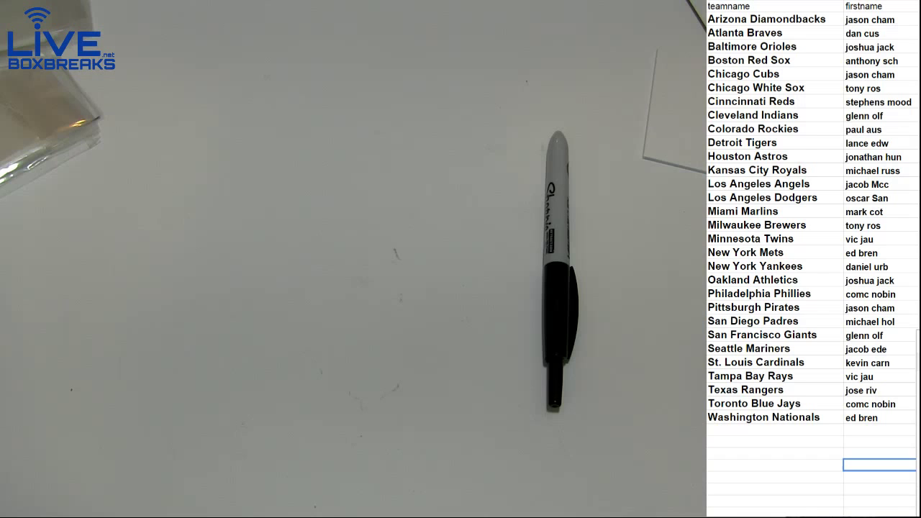
Select the teamname header cell of the team-to-name pairing sheet
click(773, 5)
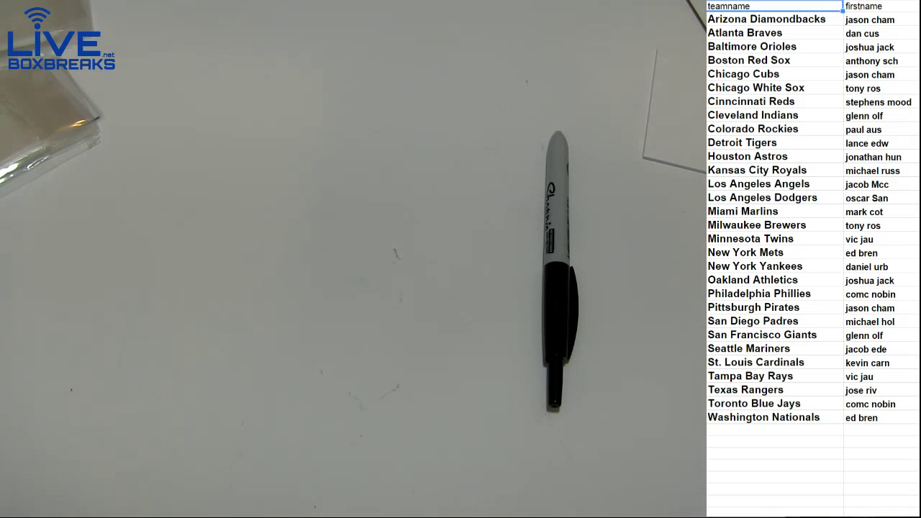